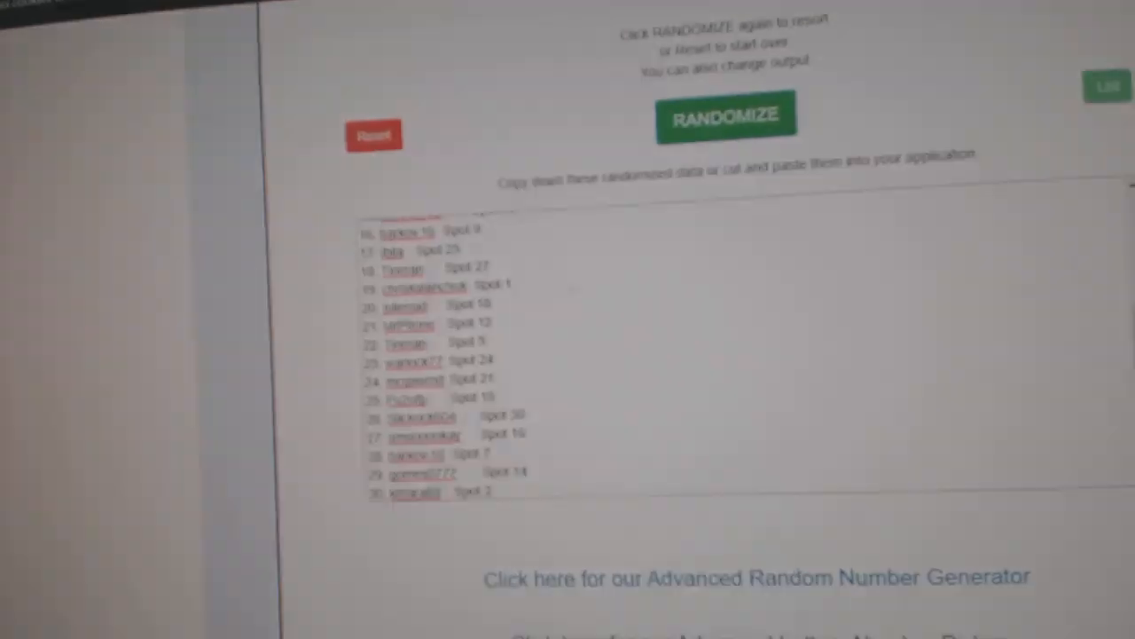
- Randomize the list of participant names with their spots into a new order
{"action": "left_click", "coordinate": [723, 115]}
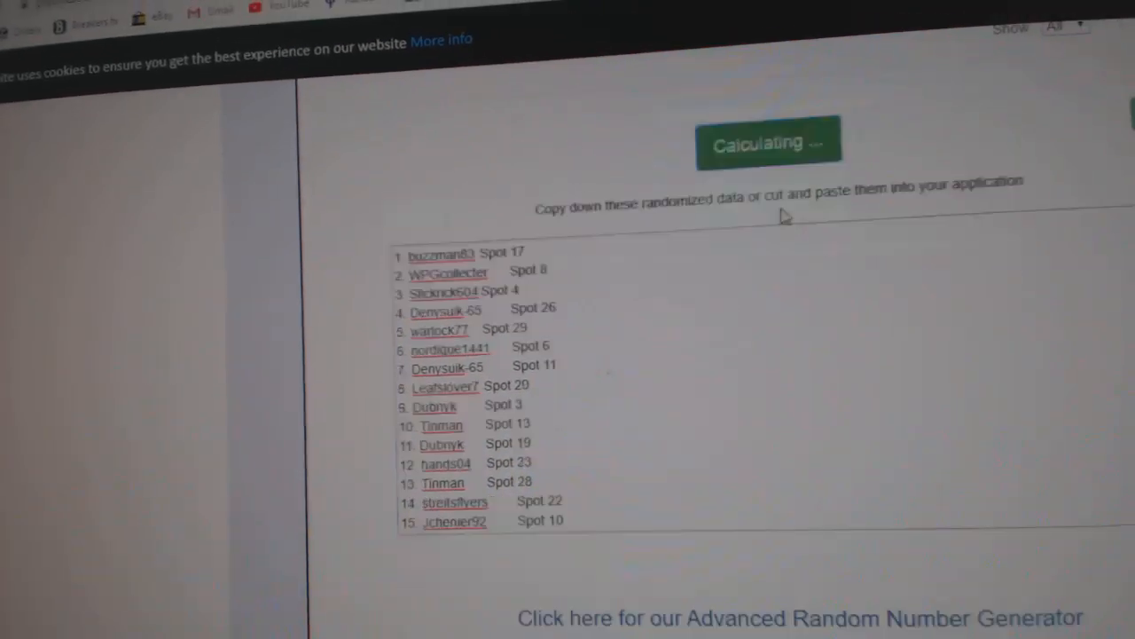
{"action": "left_click", "coordinate": [766, 142]}
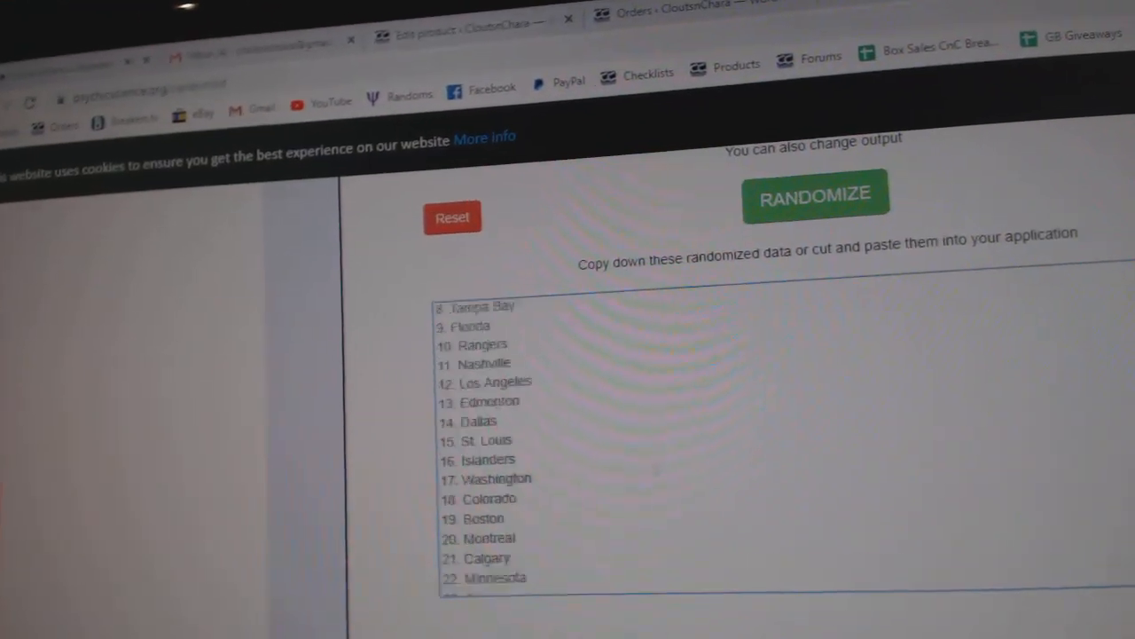
- Randomize the list of 30 NHL team names into a new order
{"action": "left_click", "coordinate": [814, 194]}
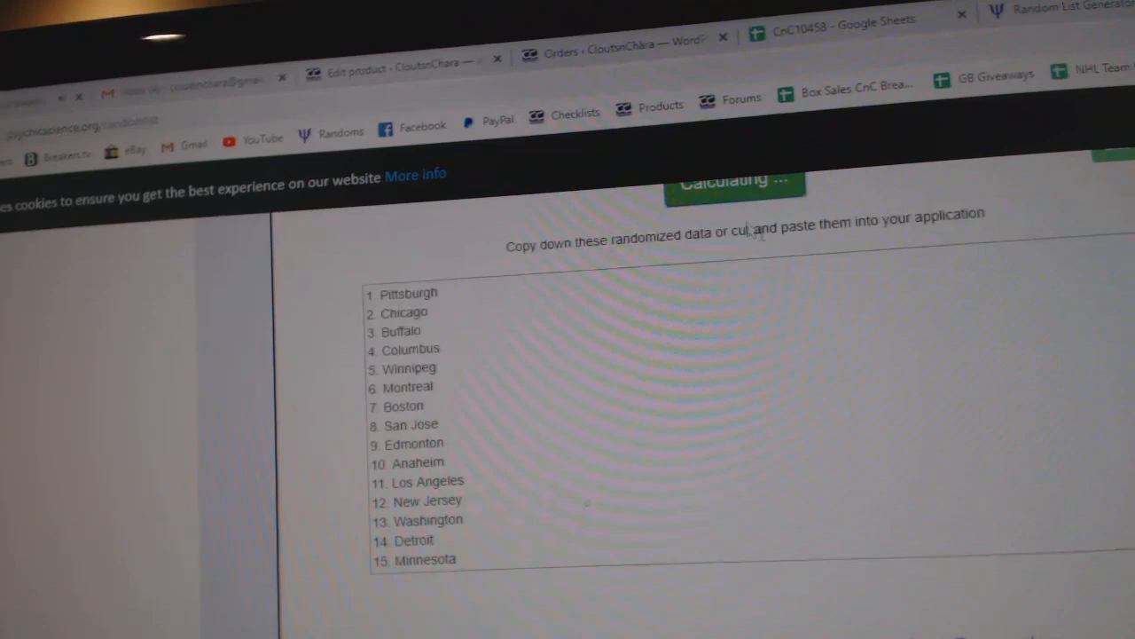
{"action": "left_click", "coordinate": [735, 181]}
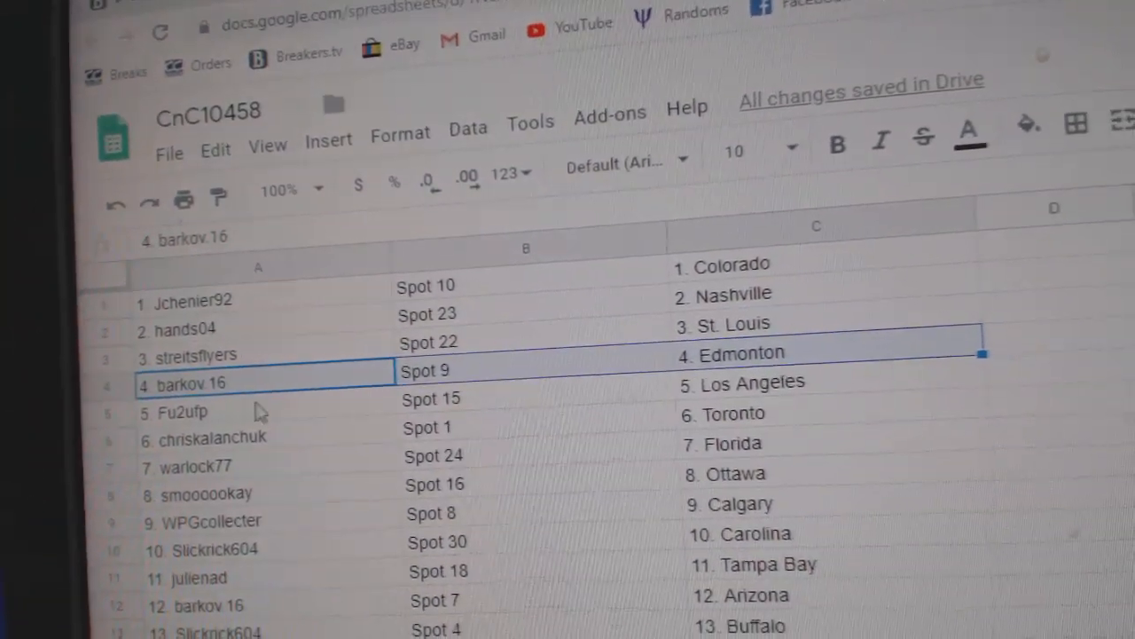
{"action": "left_click", "coordinate": [249, 401]}
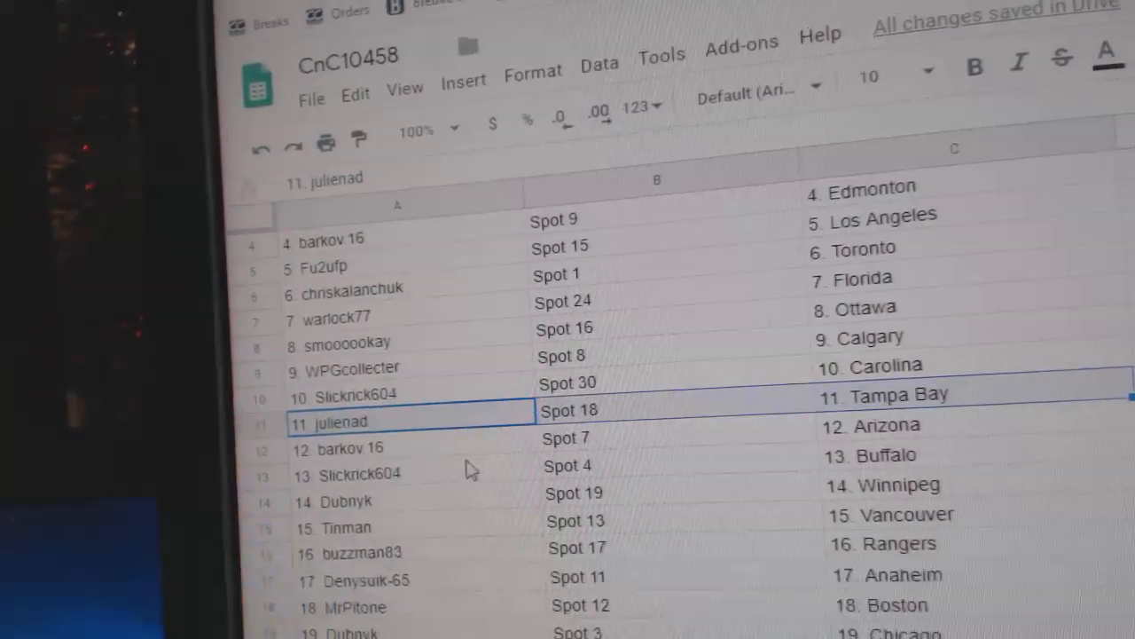
{"action": "scroll", "scroll_direction": "down", "scroll_amount": 3}
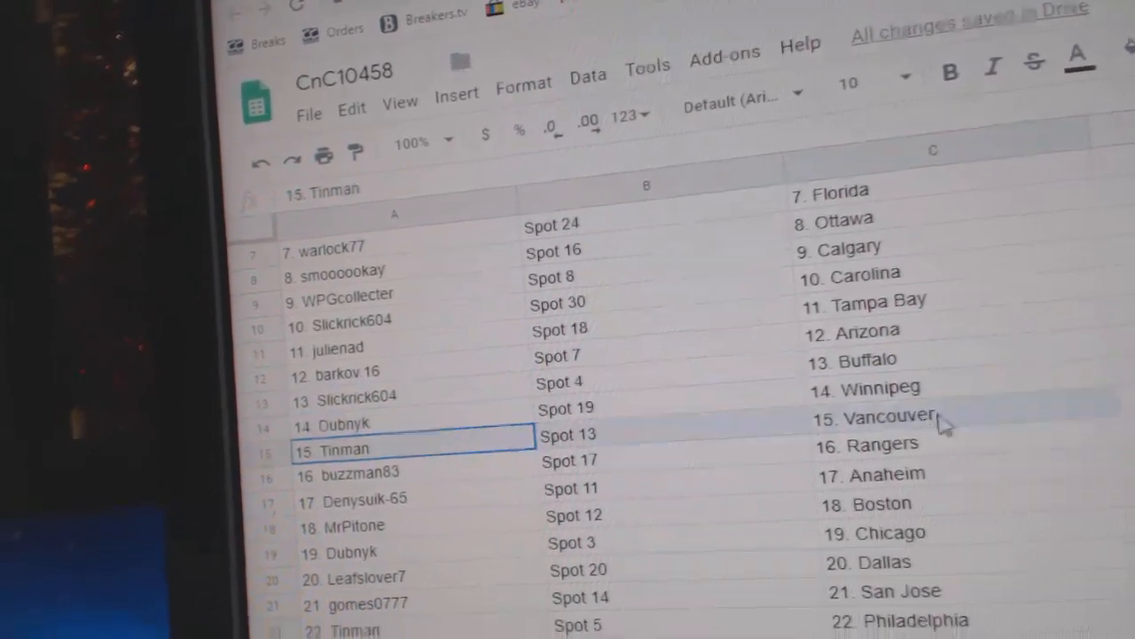
{"action": "scroll", "scroll_direction": "down", "scroll_amount": 3}
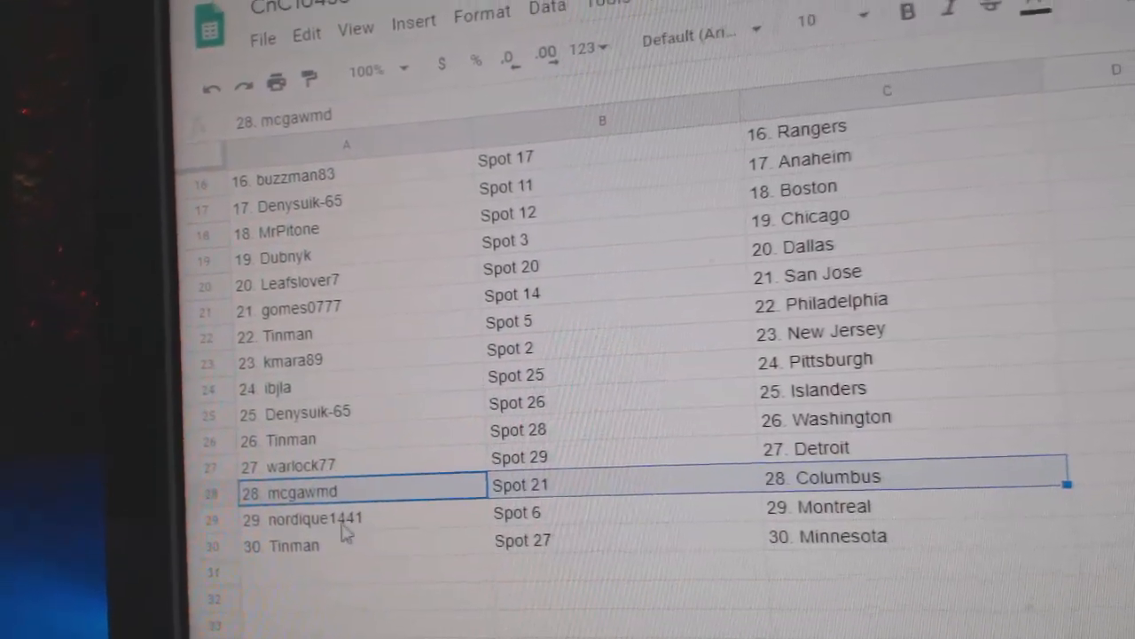
{"action": "left_click", "coordinate": [346, 548]}
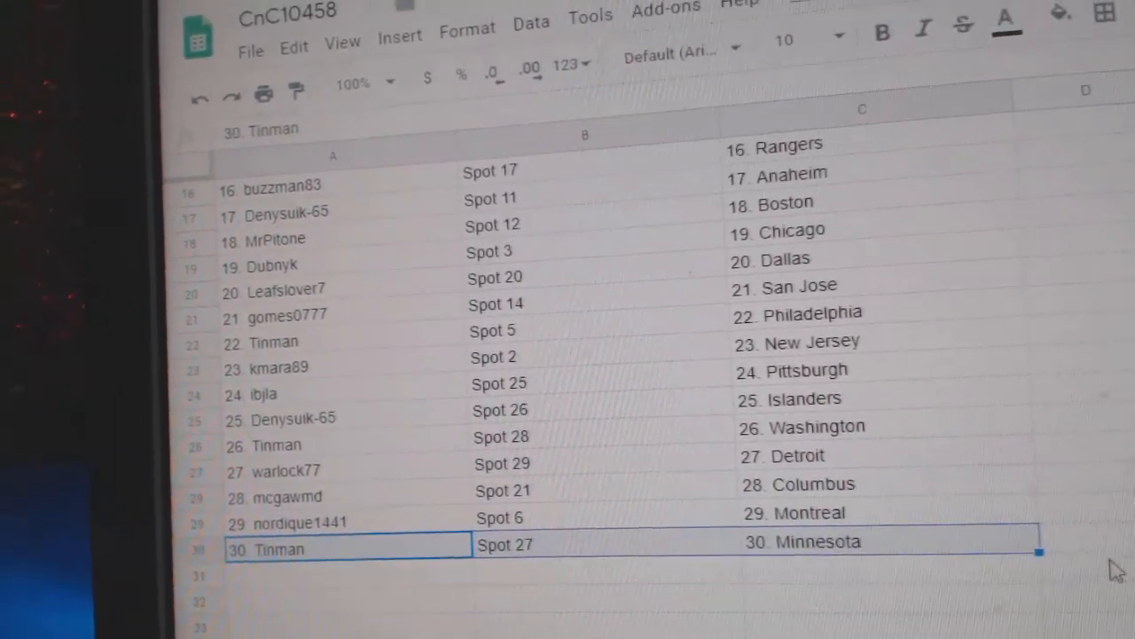